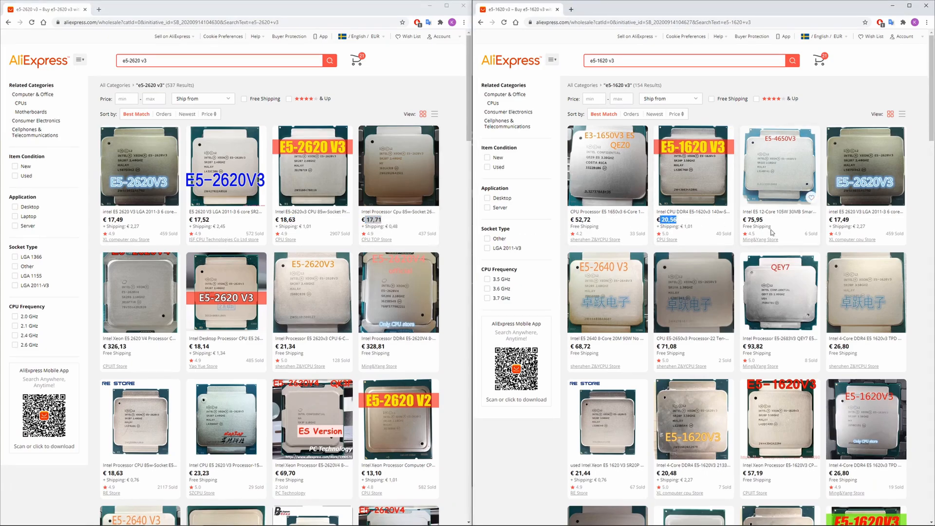
pyautogui.moveTo(559, 418)
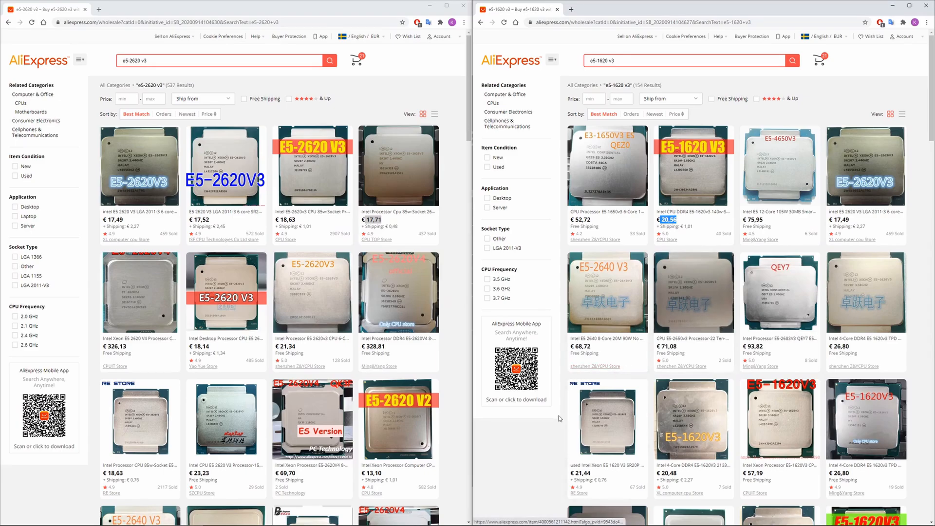
# Step: Advance to the Hardware specification slide comparing the E5-1620 V3, E5-2620 V3 and E5-2620 V4 systems
pyautogui.scroll(-3)
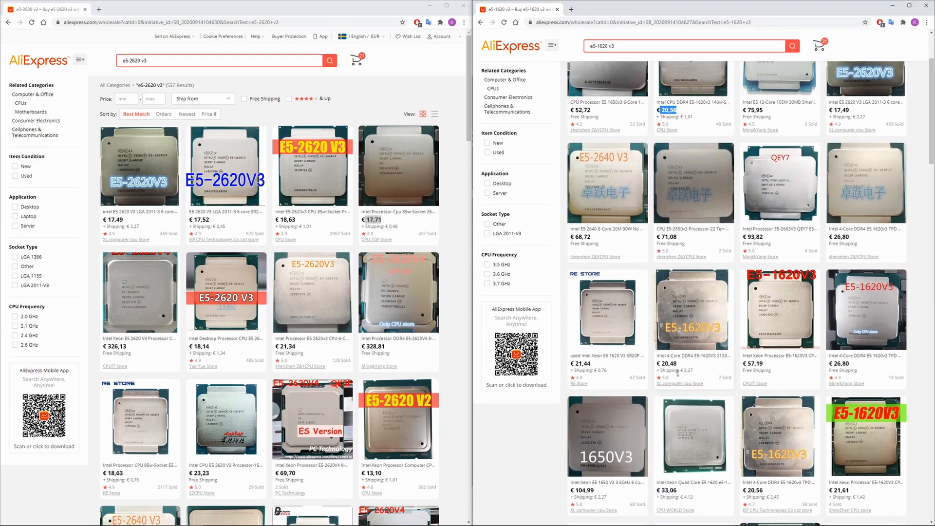
pyautogui.scroll(-3)
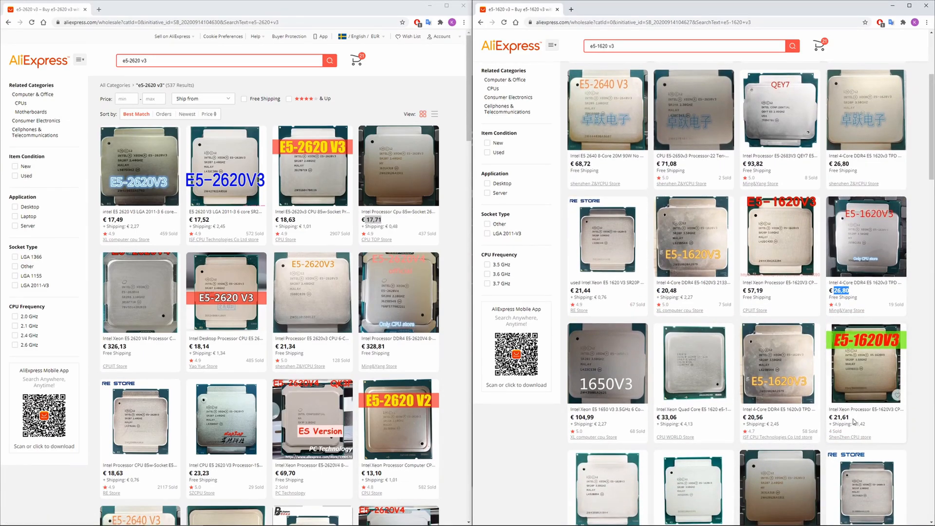
pyautogui.moveTo(452, 458)
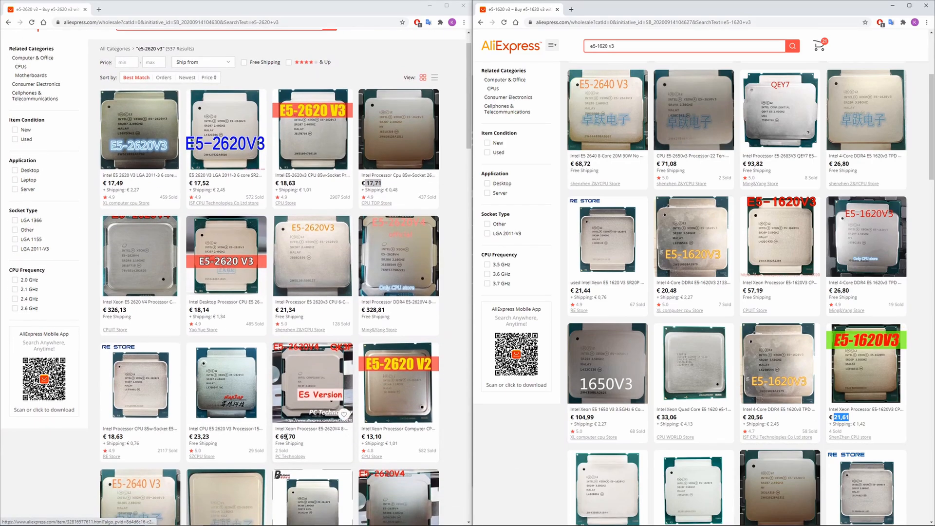
pyautogui.scroll(-3)
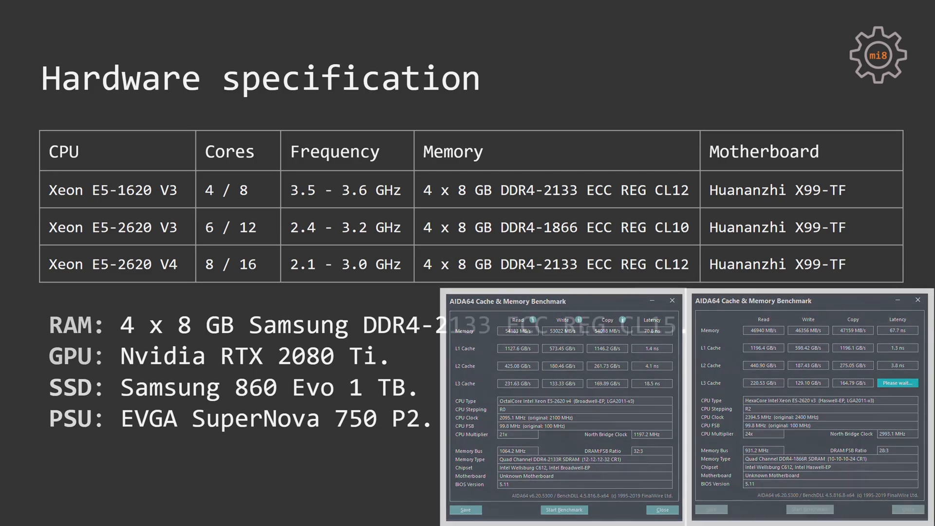
pyautogui.press('Right')
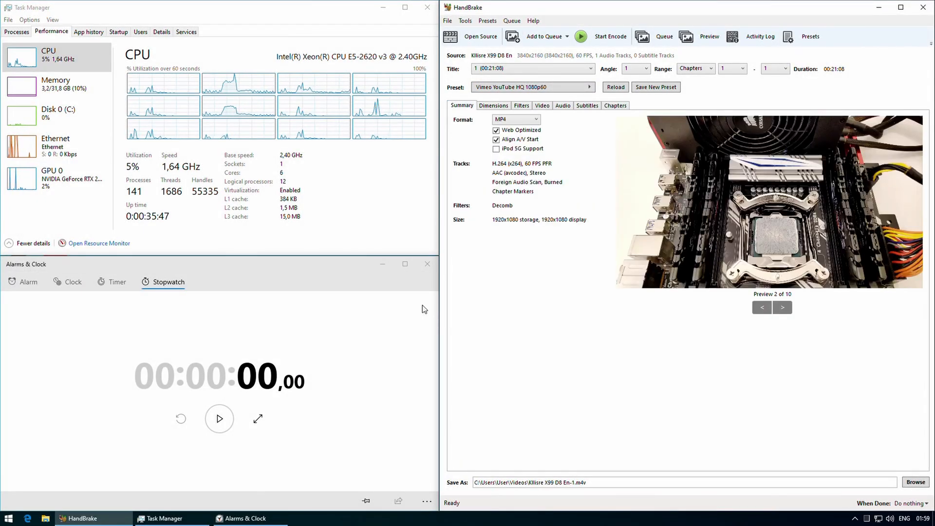
# Step: Start the HandBrake encode of the 4K 60 FPS video with the Vimeo YouTube HQ 1080p60 preset
pyautogui.click(610, 36)
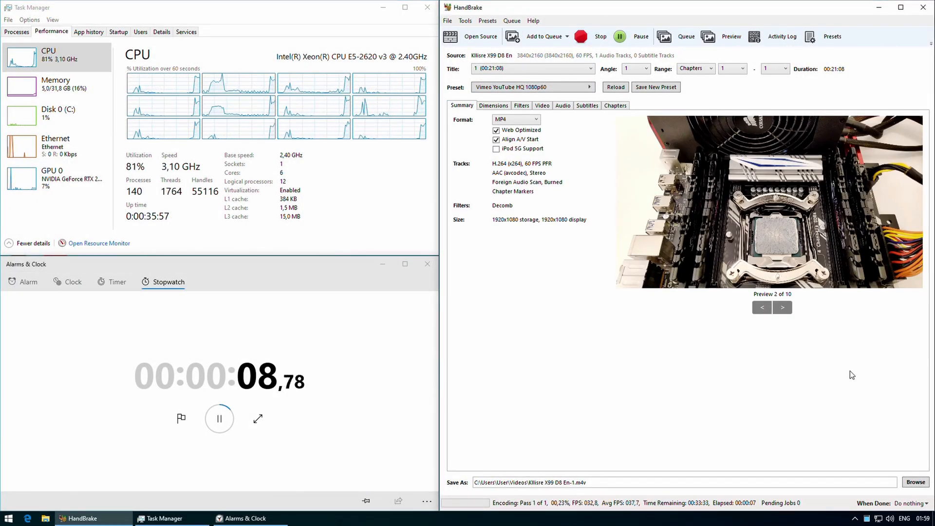